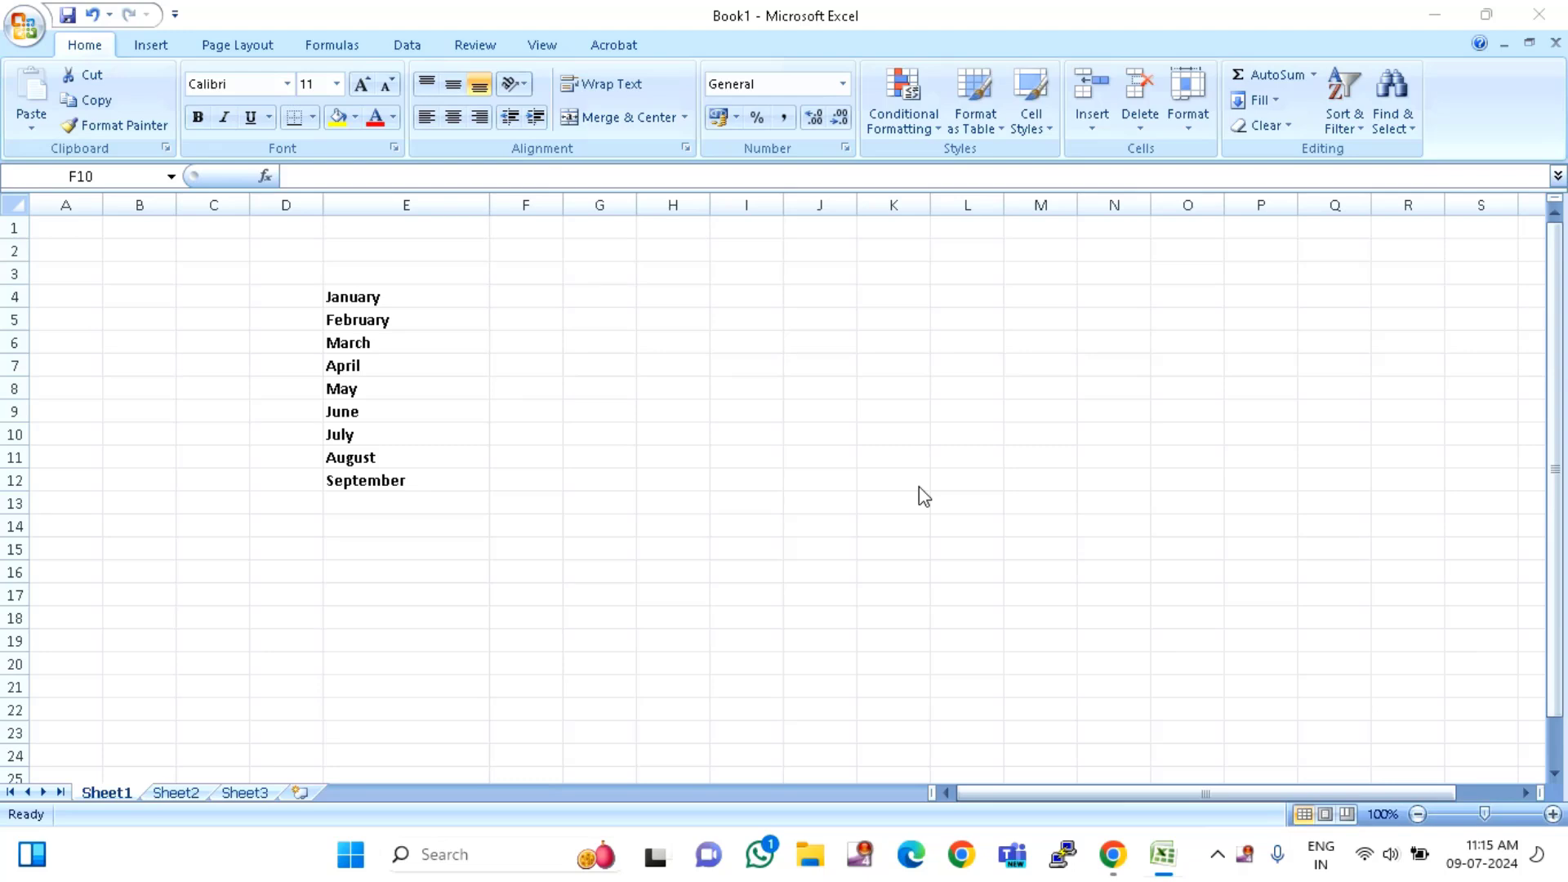
pyautogui.moveTo(381, 302)
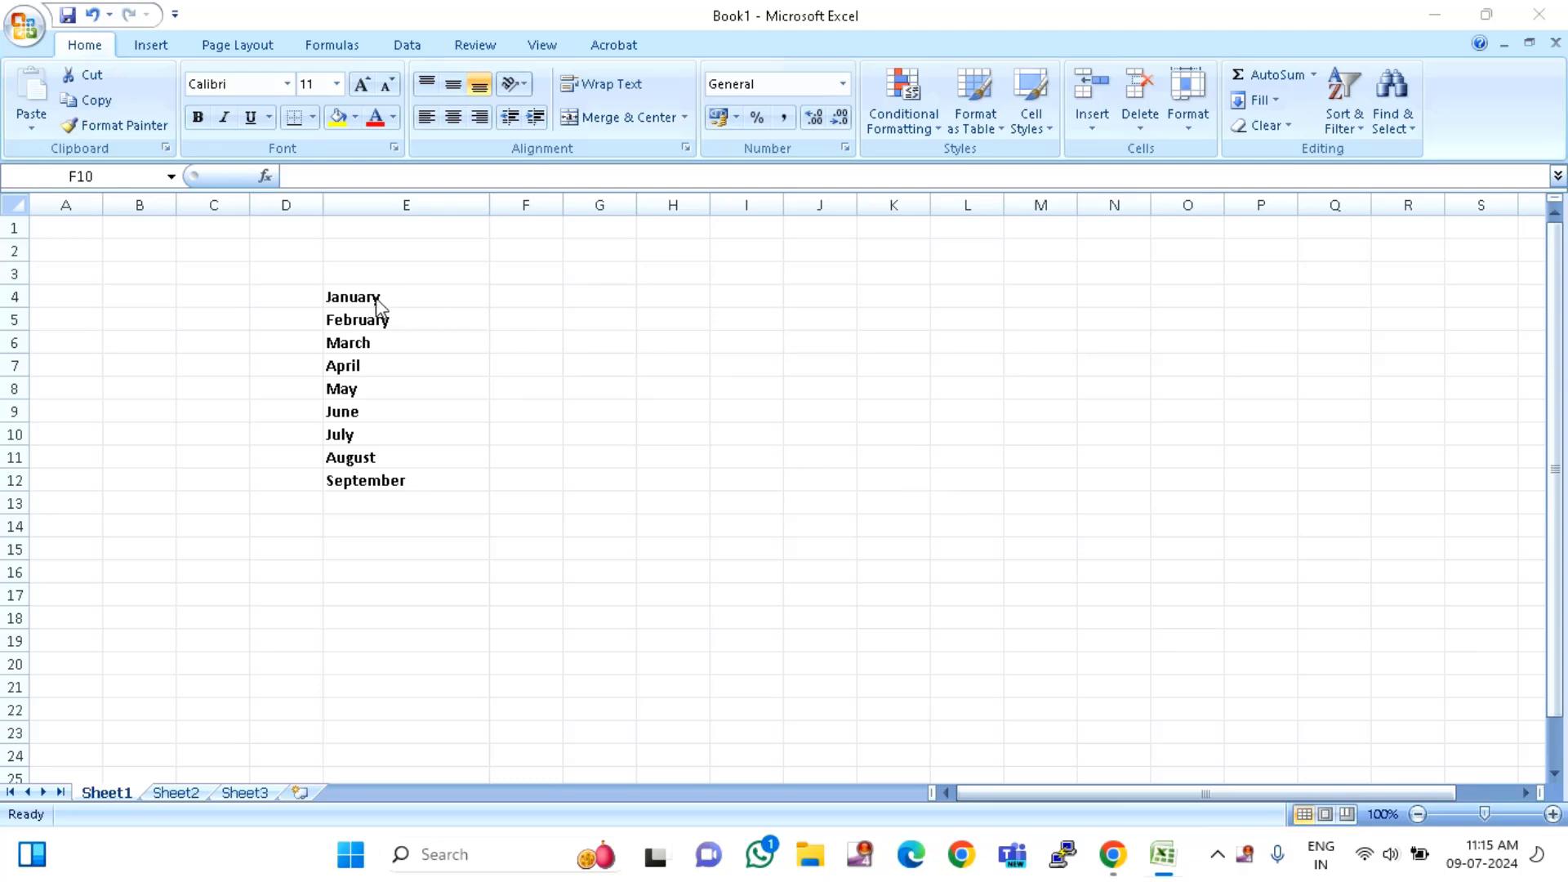
# Step: Select the month list January through September in column E
pyautogui.click(524, 434)
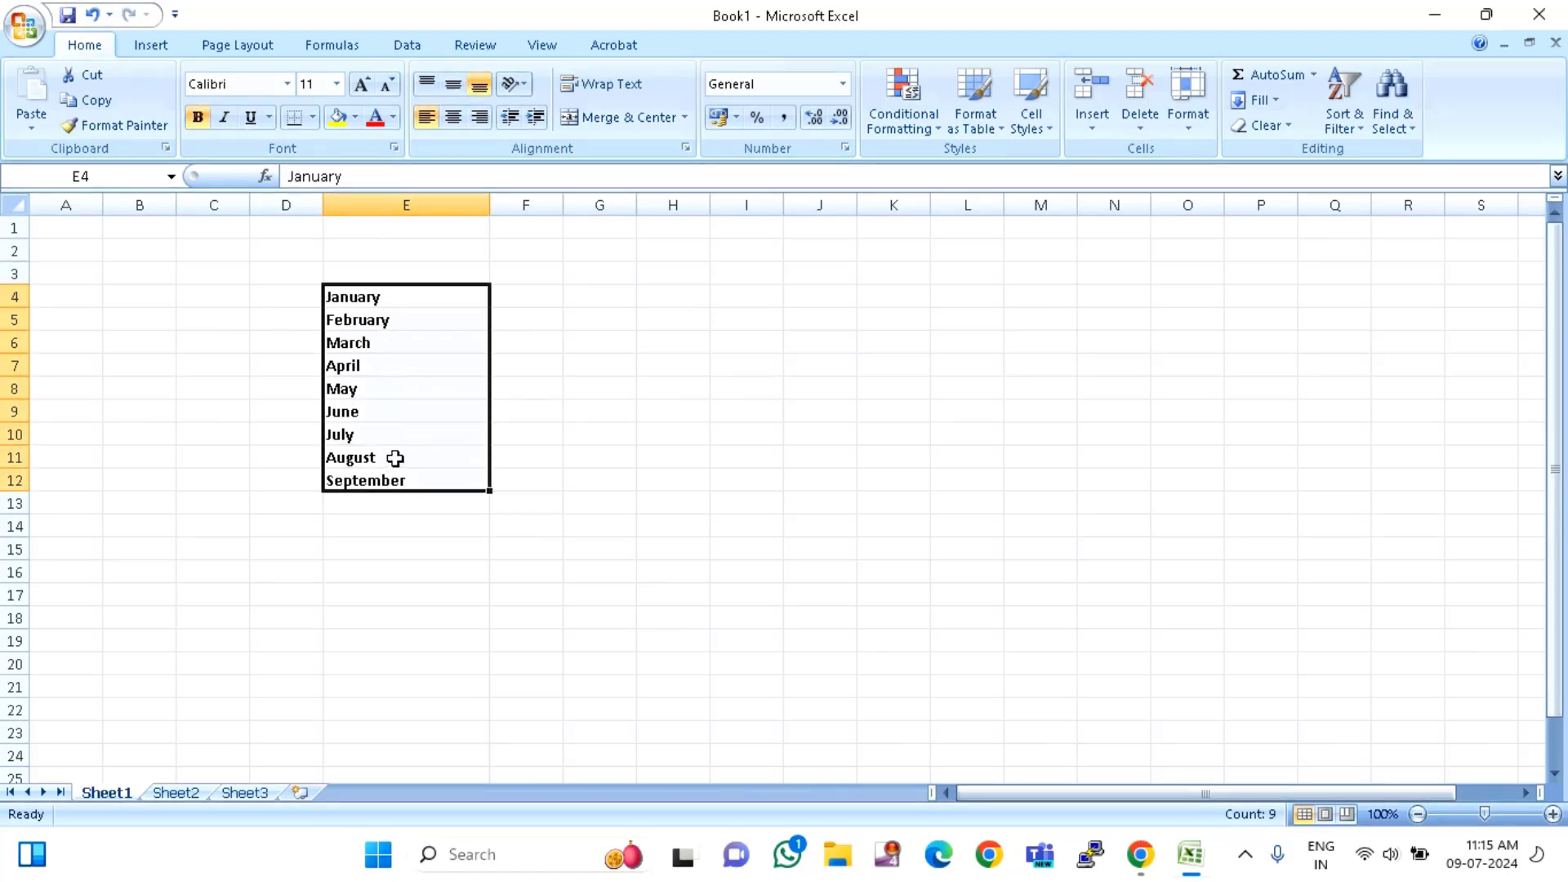
pyautogui.moveTo(399, 323)
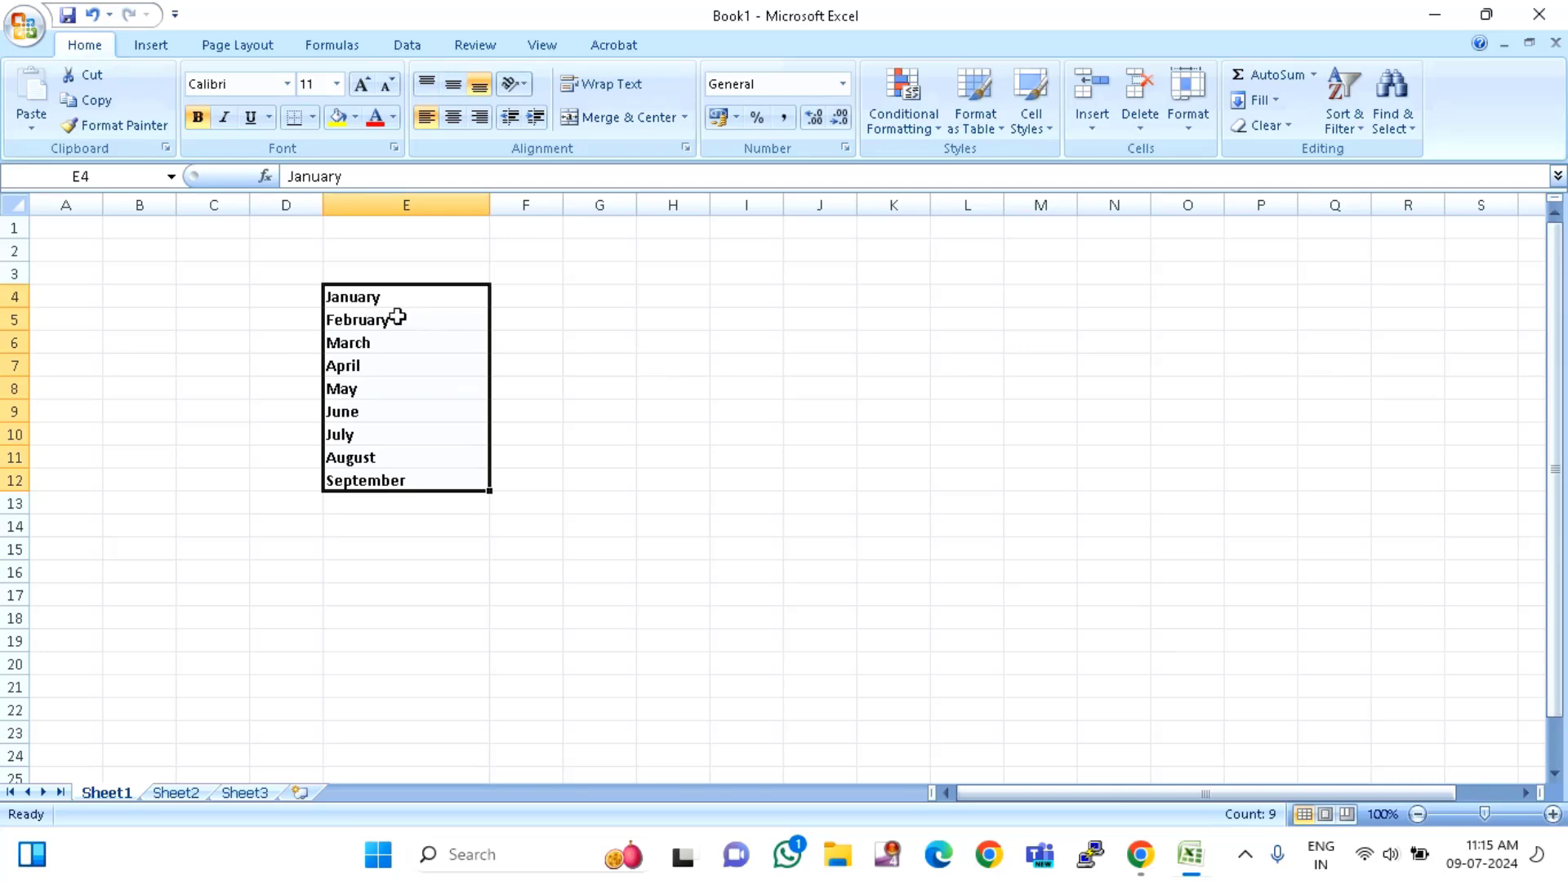
# Step: Unbold the month names and Ctrl-select each month cell individually from E4 to E12
pyautogui.click(600, 502)
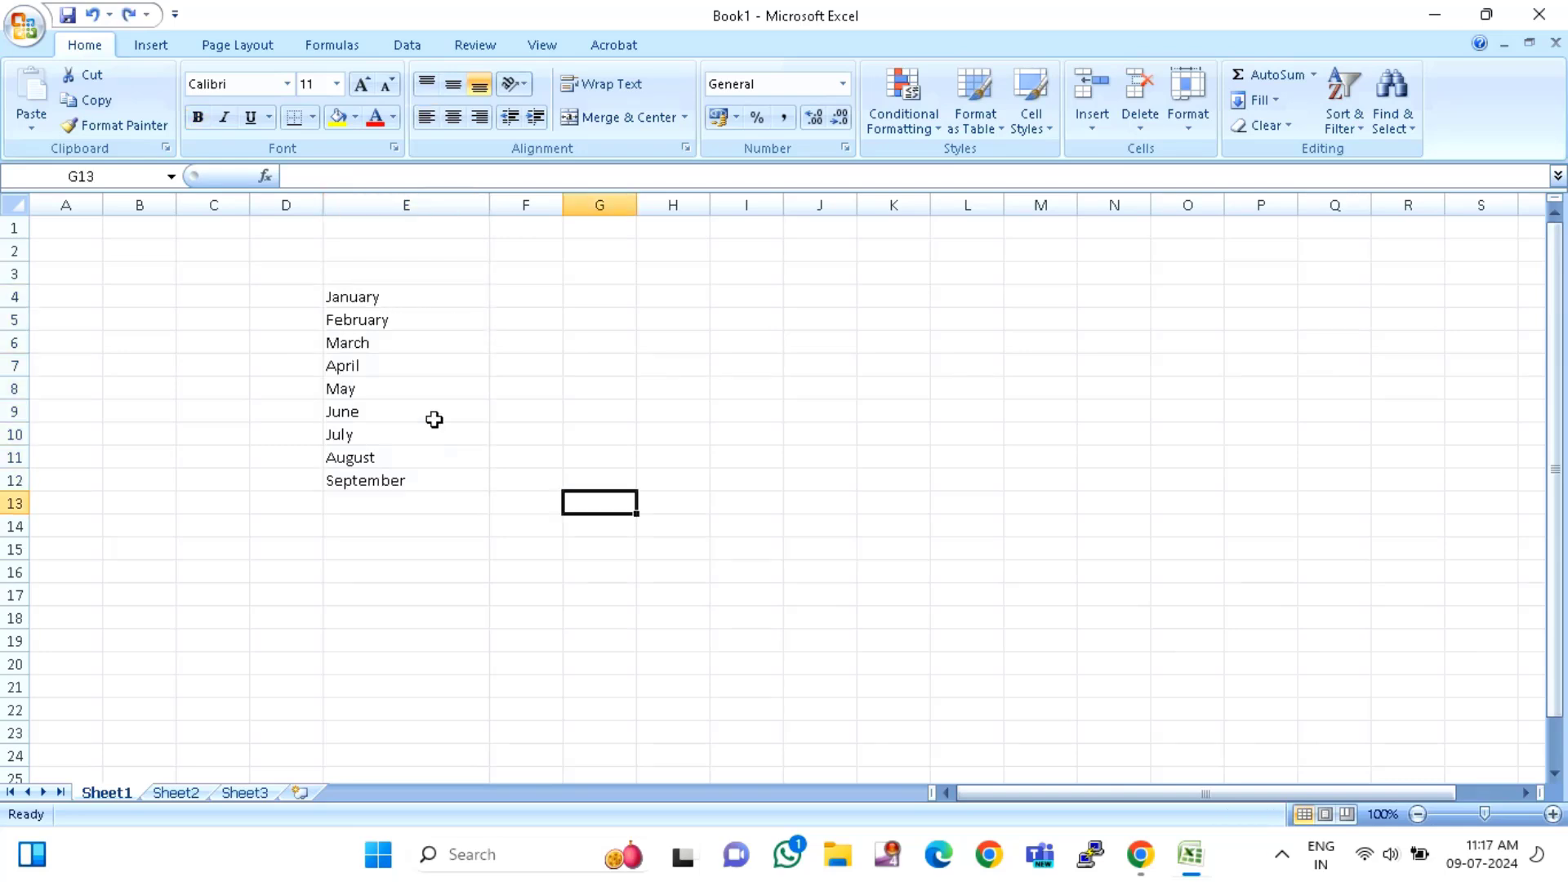
pyautogui.moveTo(410, 306)
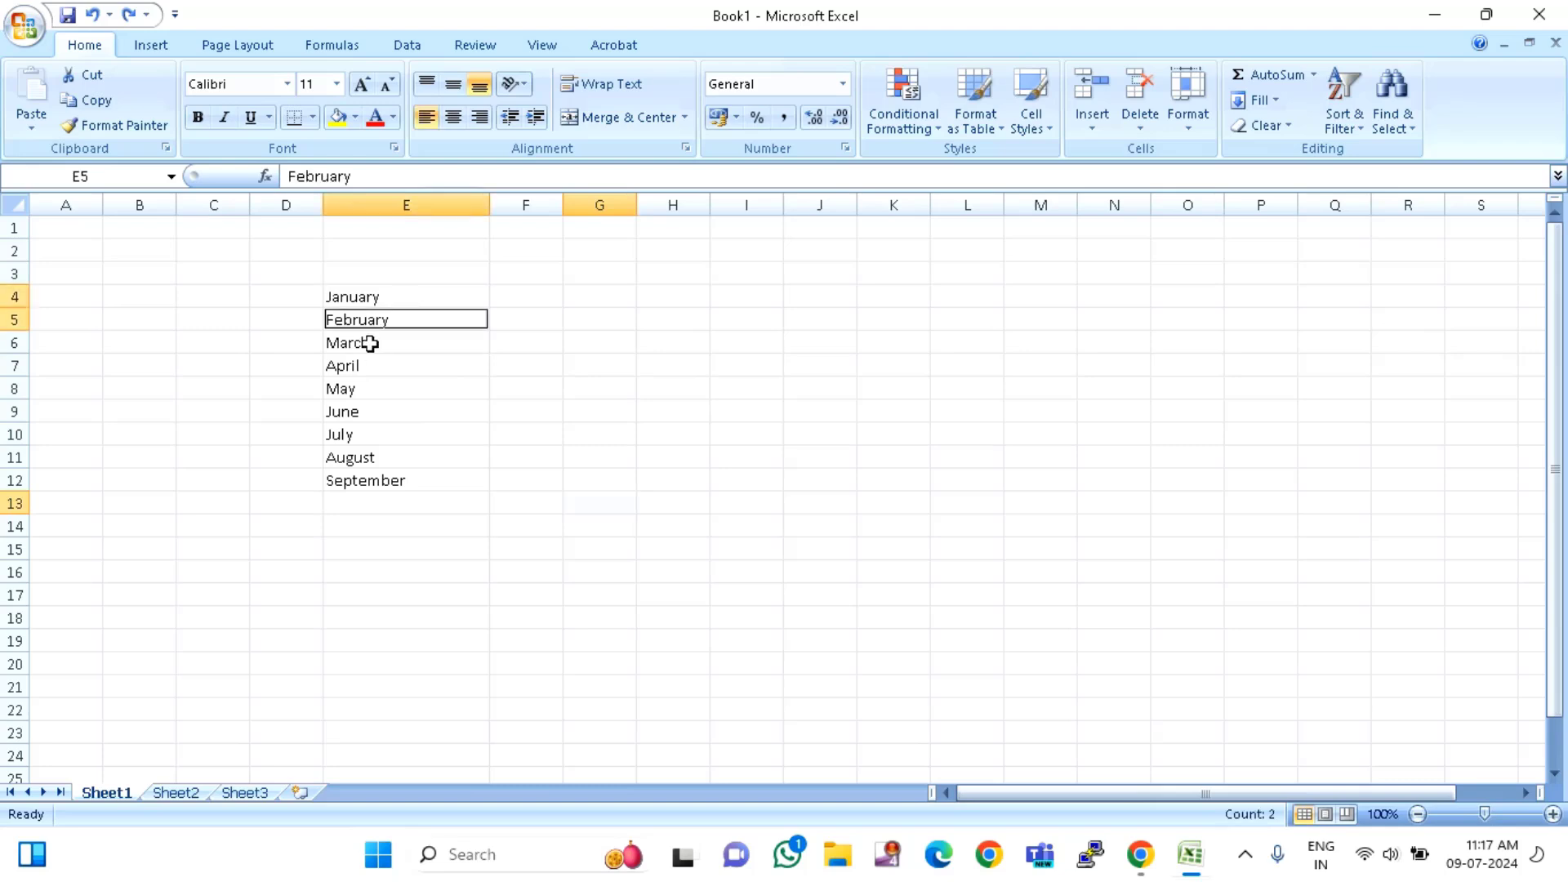
pyautogui.click(405, 389)
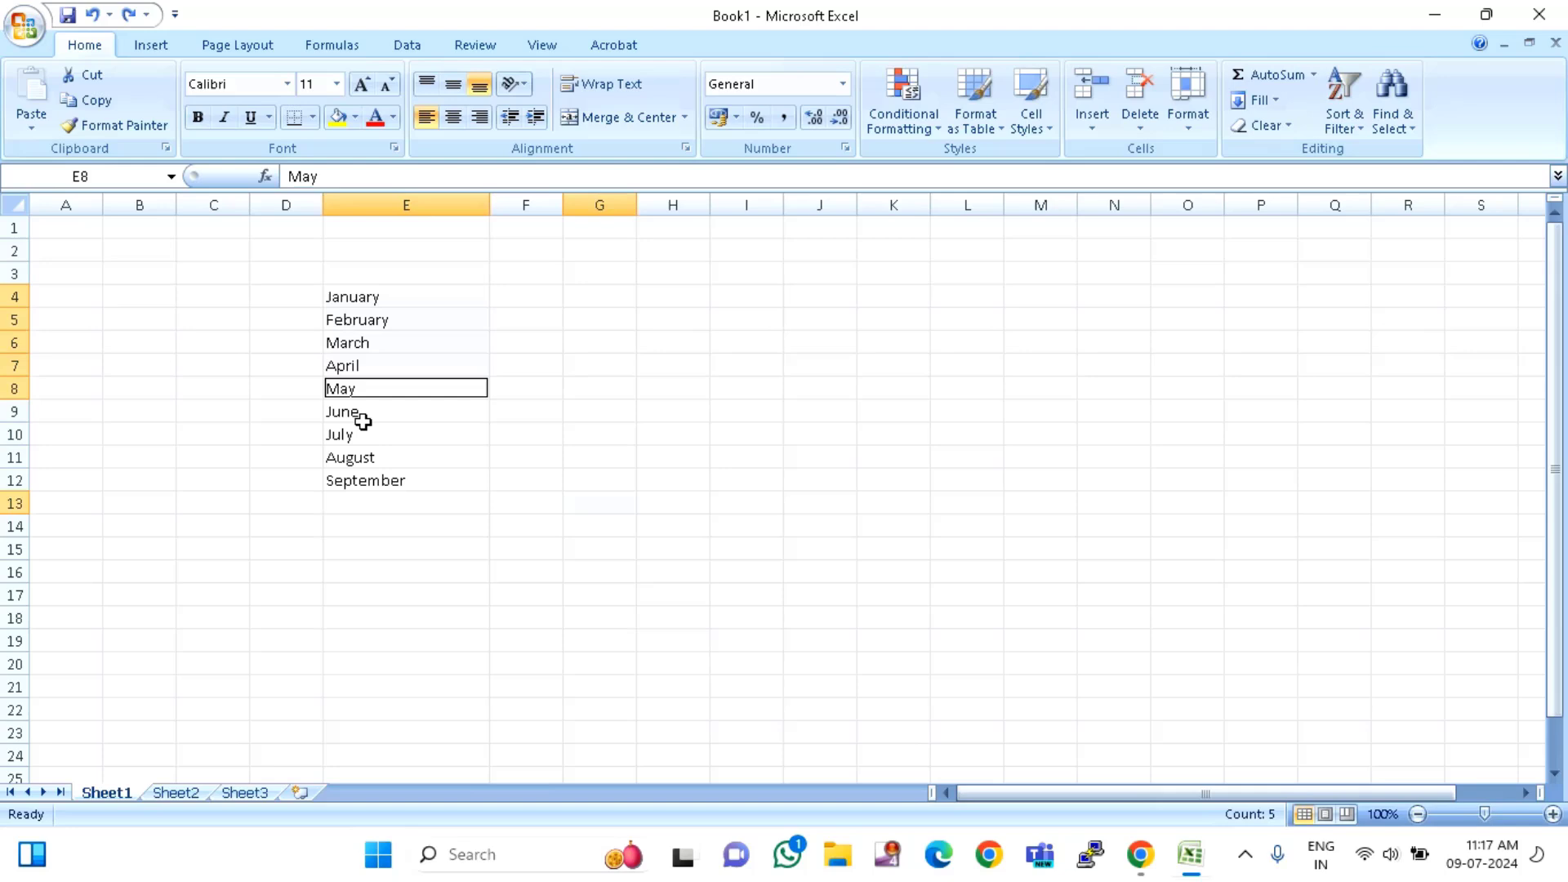
pyautogui.click(406, 412)
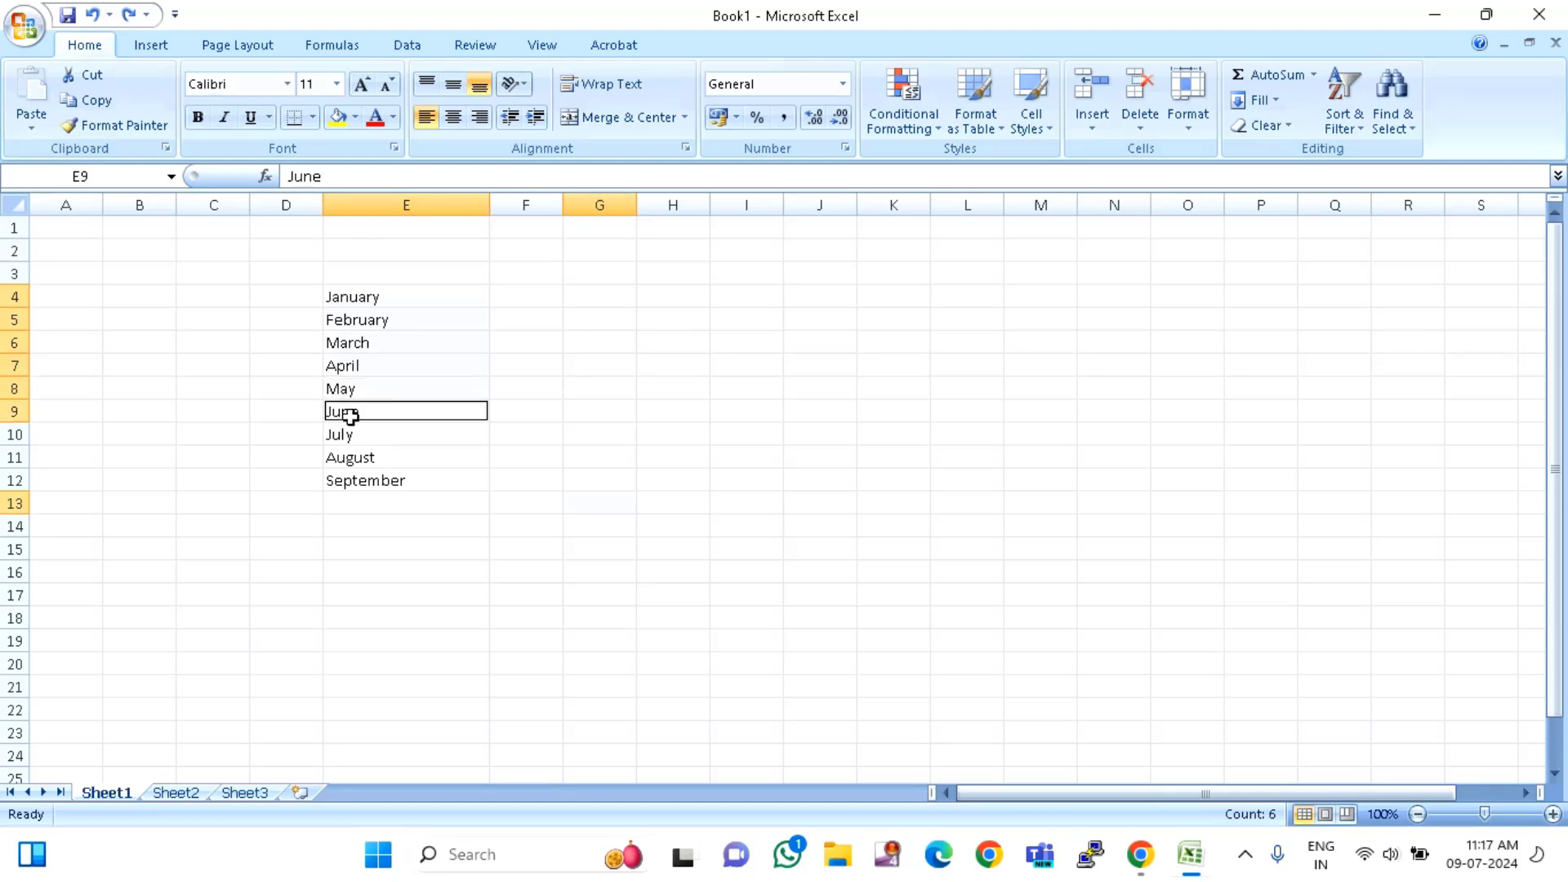
pyautogui.click(405, 480)
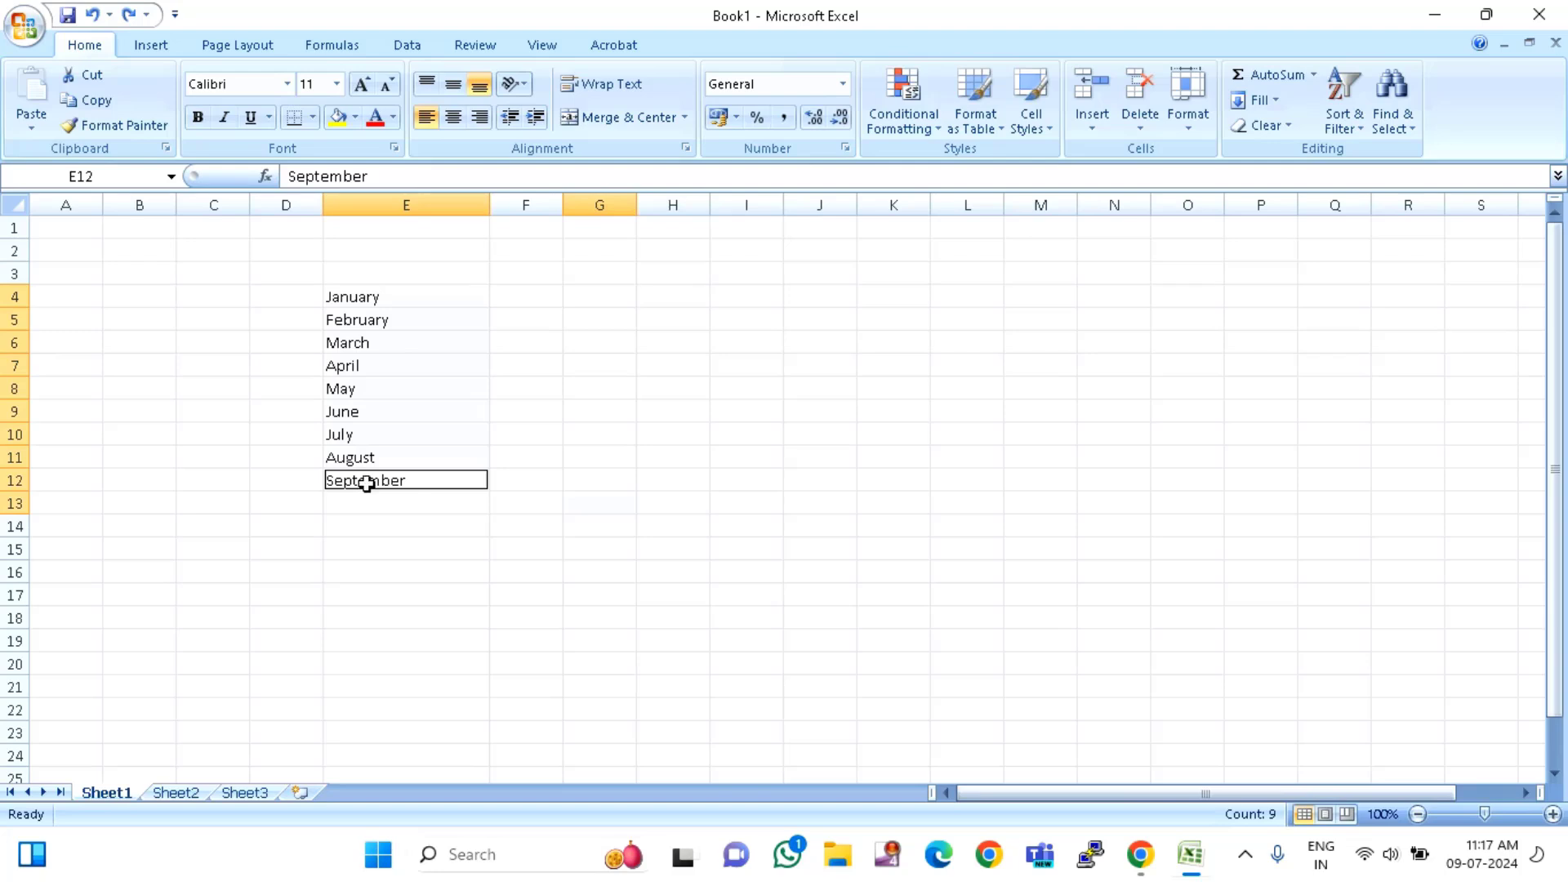
pyautogui.moveTo(371, 491)
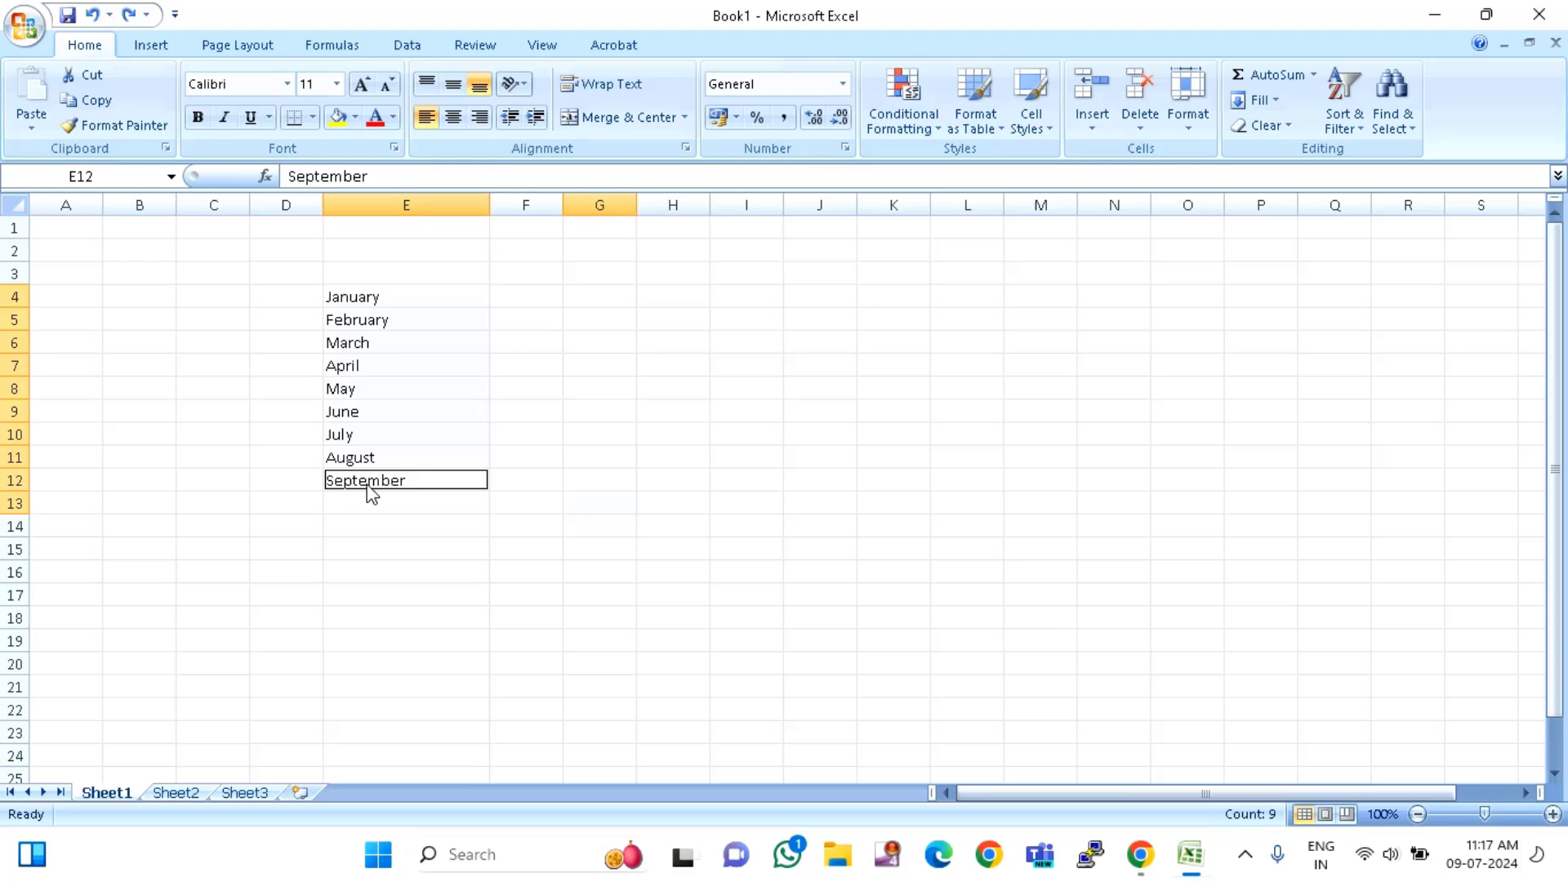
pyautogui.moveTo(366, 361)
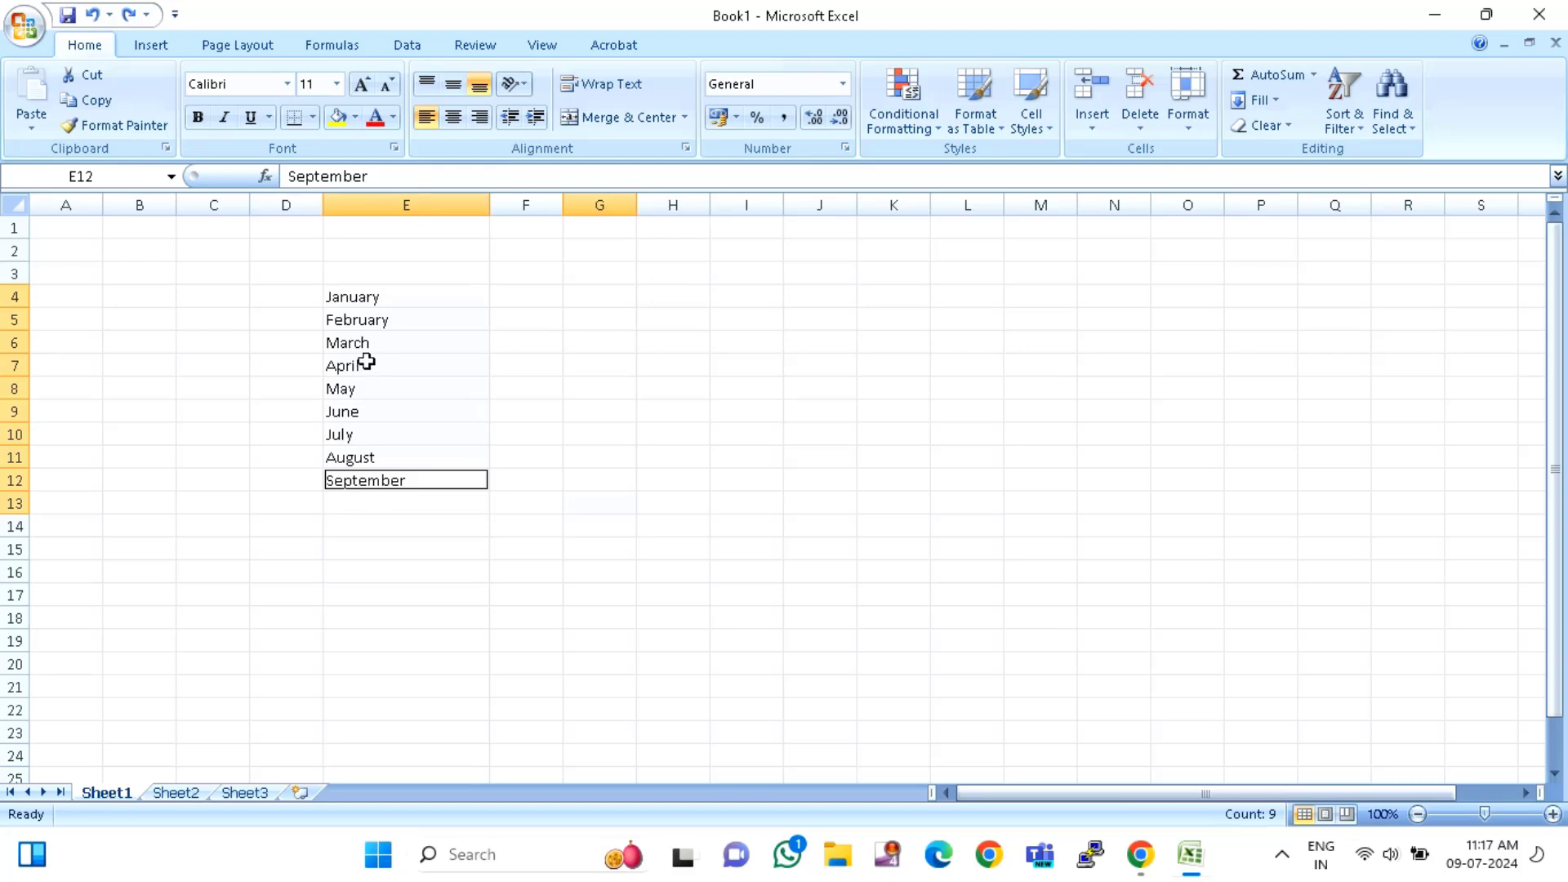
# Step: Insert an entire blank row before each selected month, spreading January–September across rows 5 to 21
pyautogui.rightClick(405, 481)
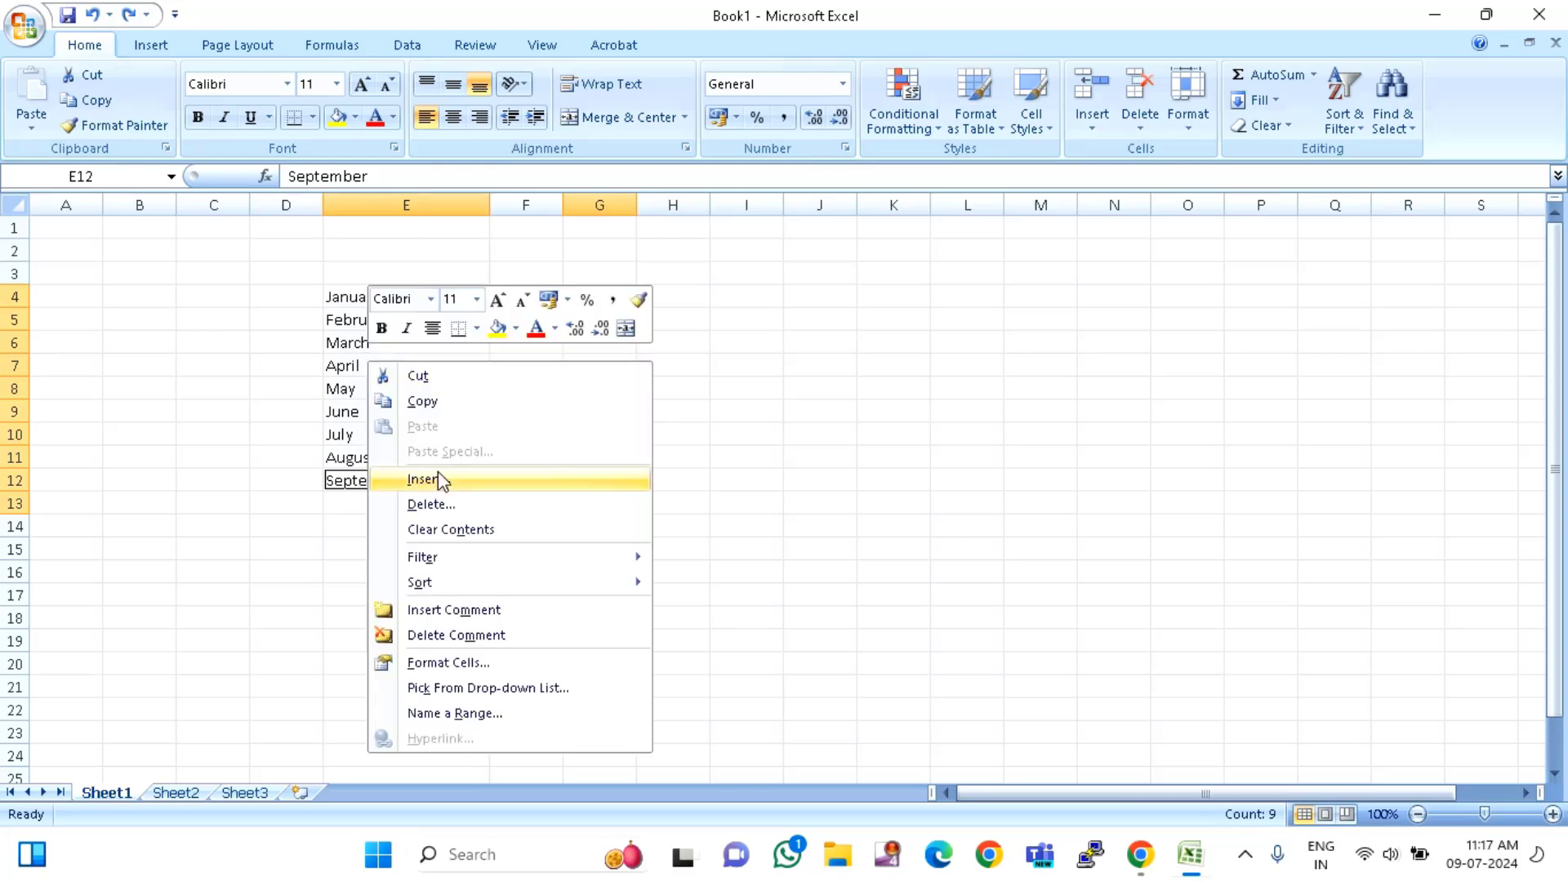
pyautogui.click(421, 478)
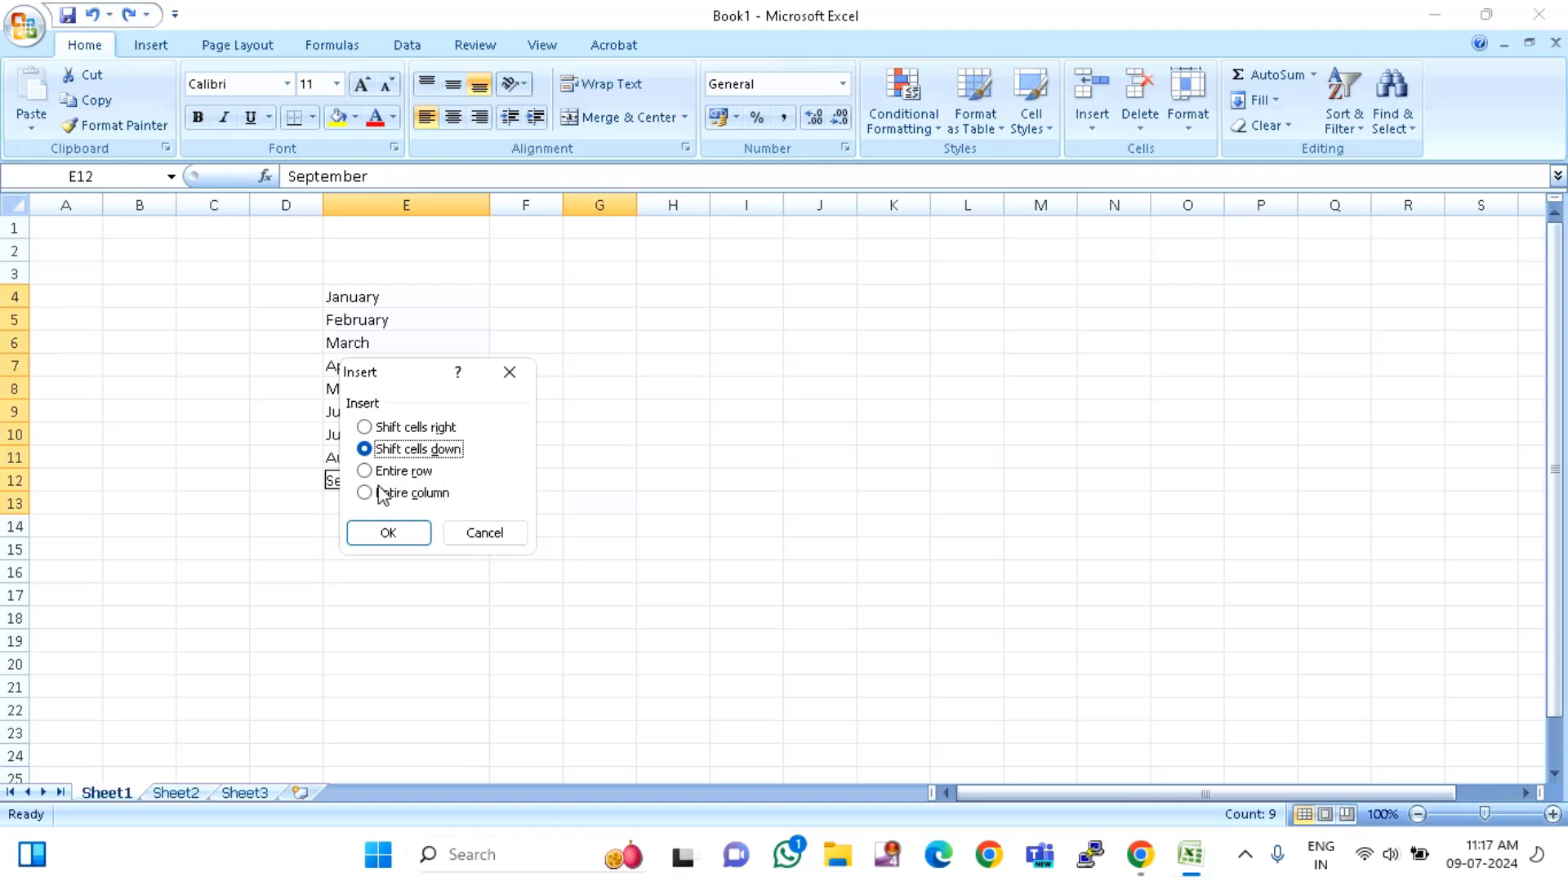
pyautogui.click(364, 470)
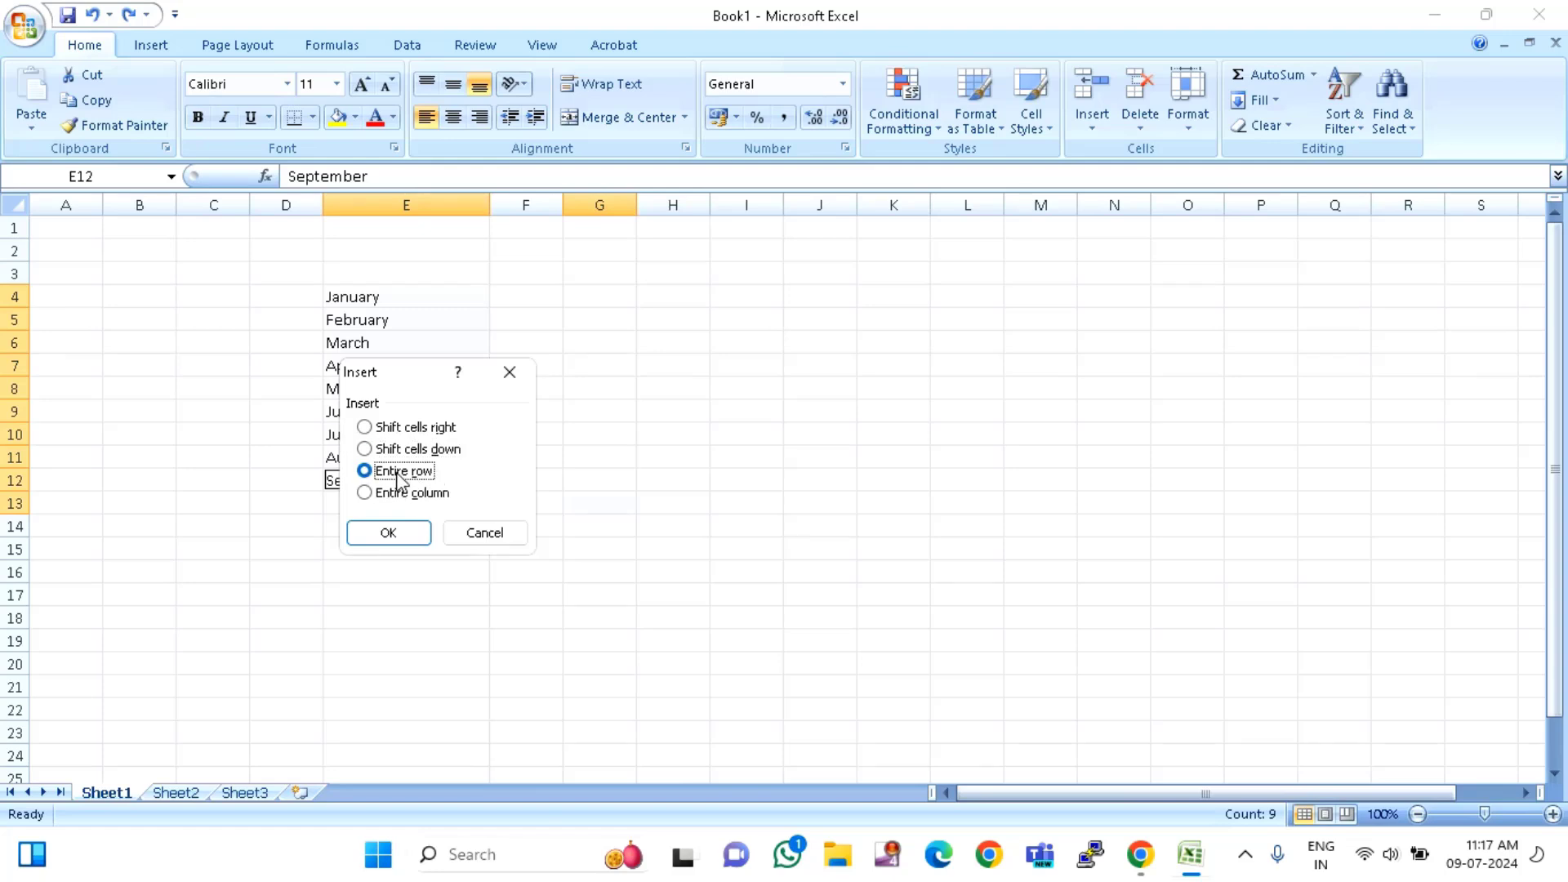
pyautogui.click(389, 532)
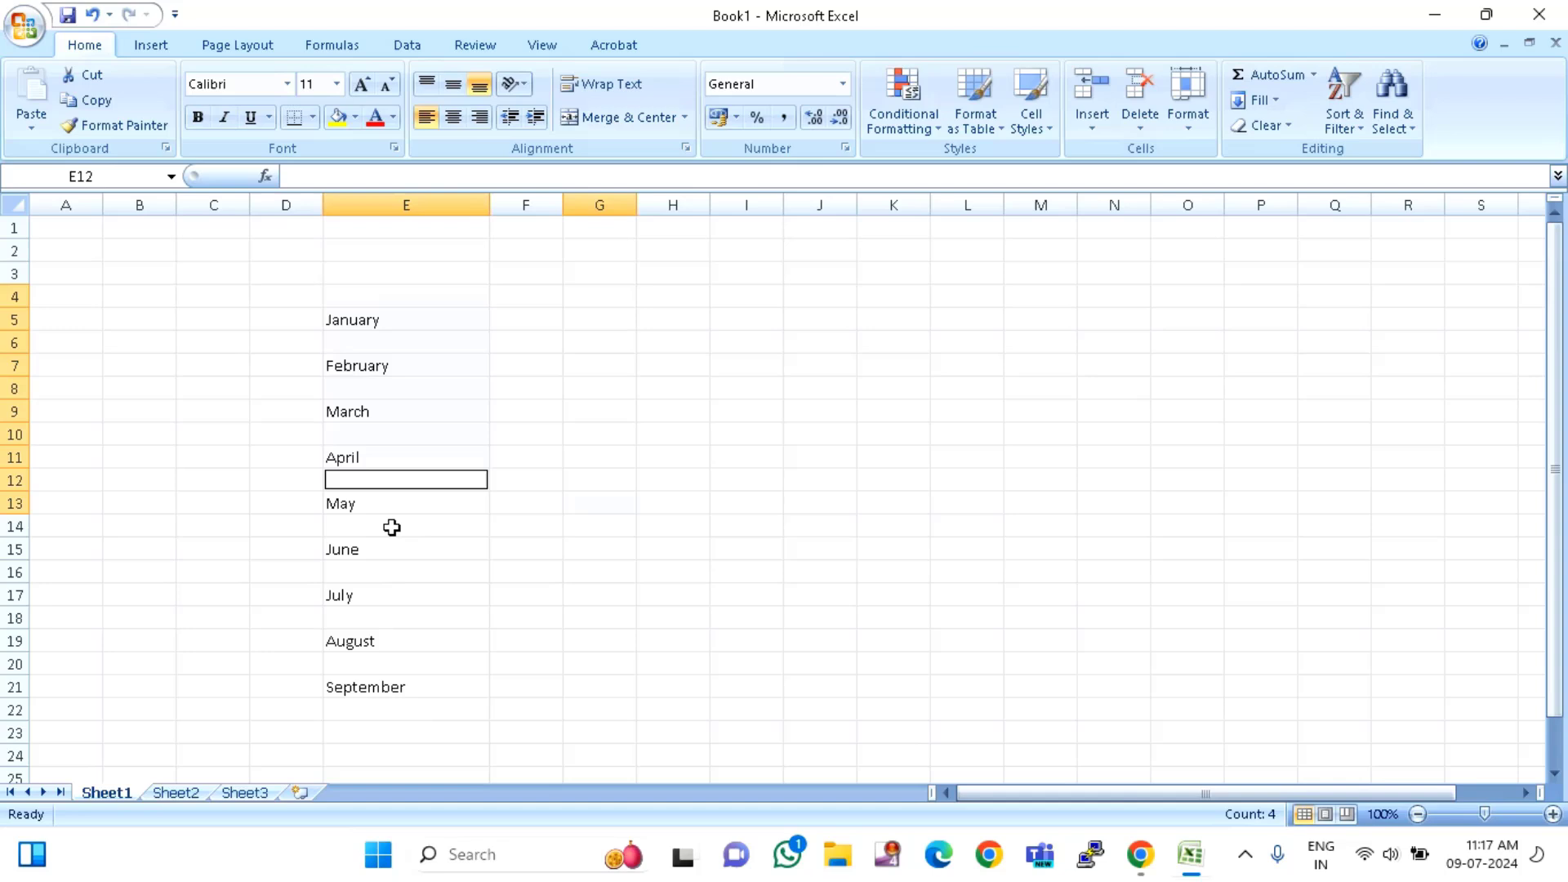
pyautogui.click(405, 389)
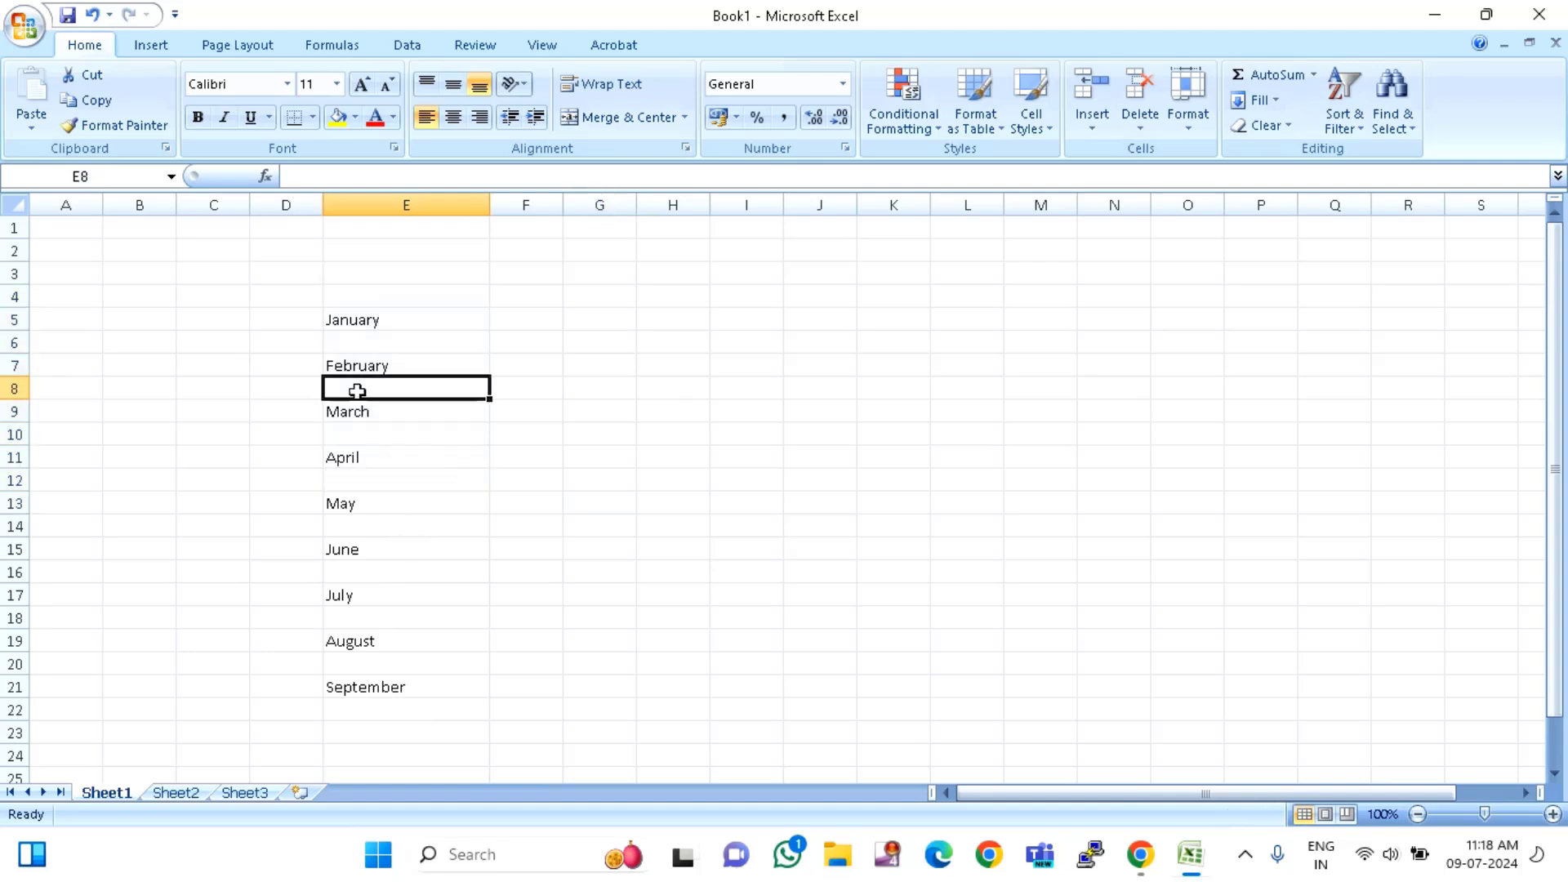